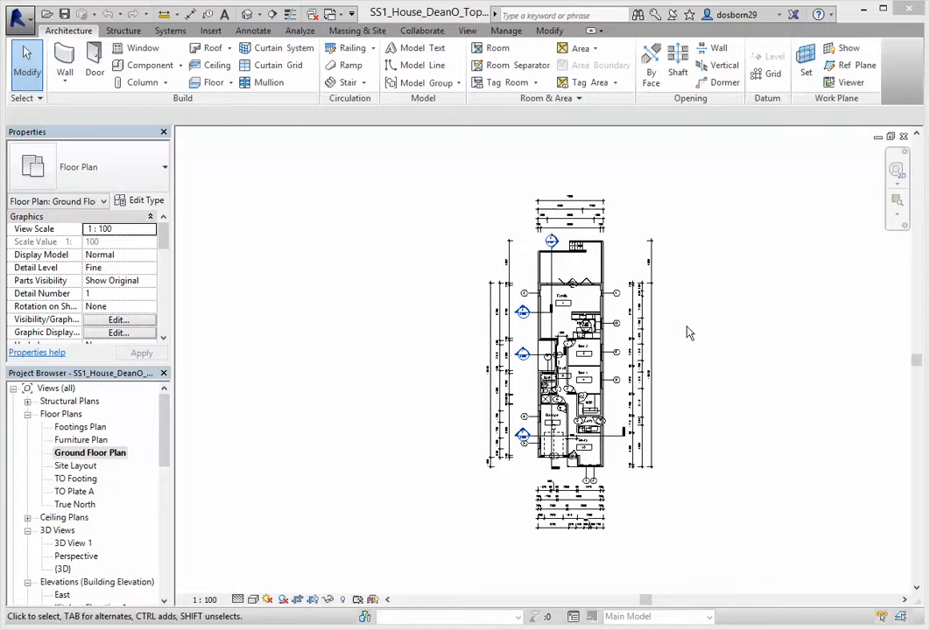
mouse_move(465, 26)
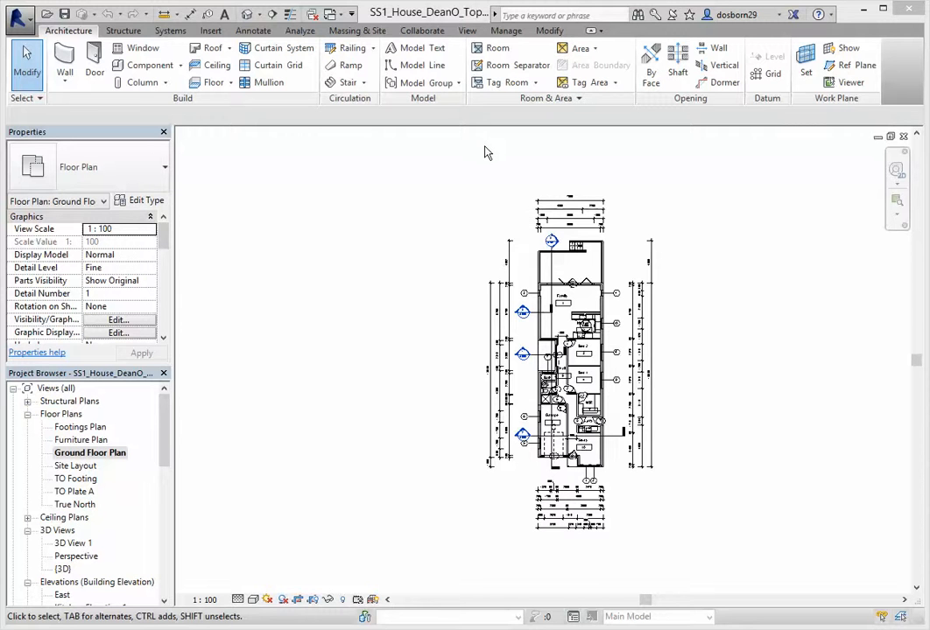
mouse_move(394, 266)
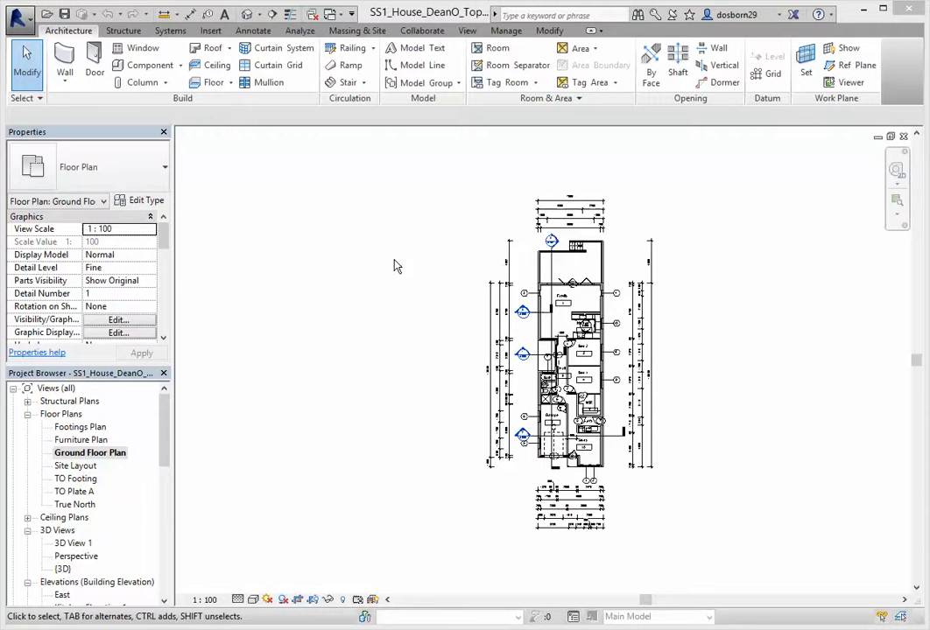
mouse_move(362, 264)
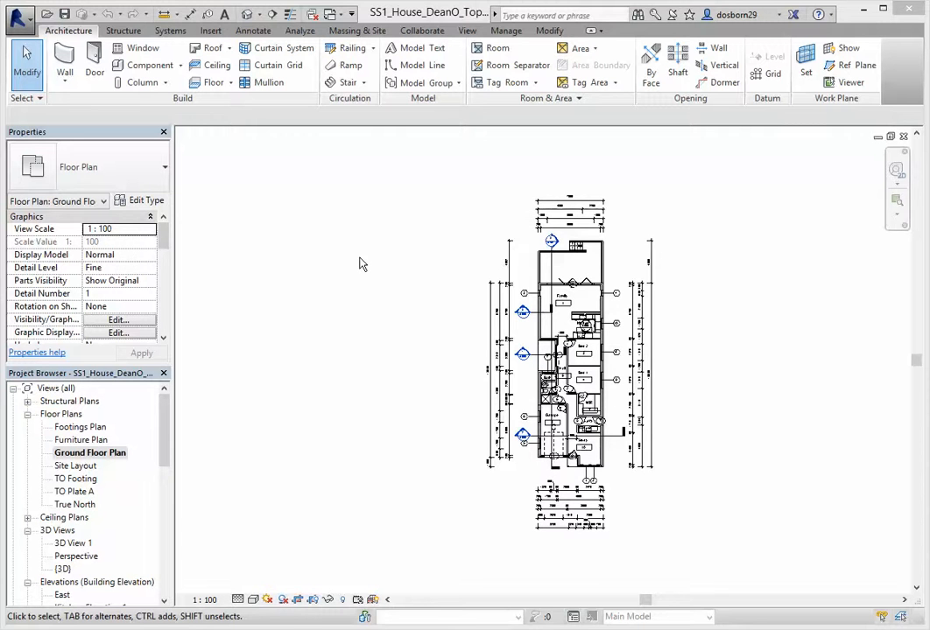
In the 3D view, switch the porch floor slabs to the Concrete slab 300mm tiles type.
double_click(63, 569)
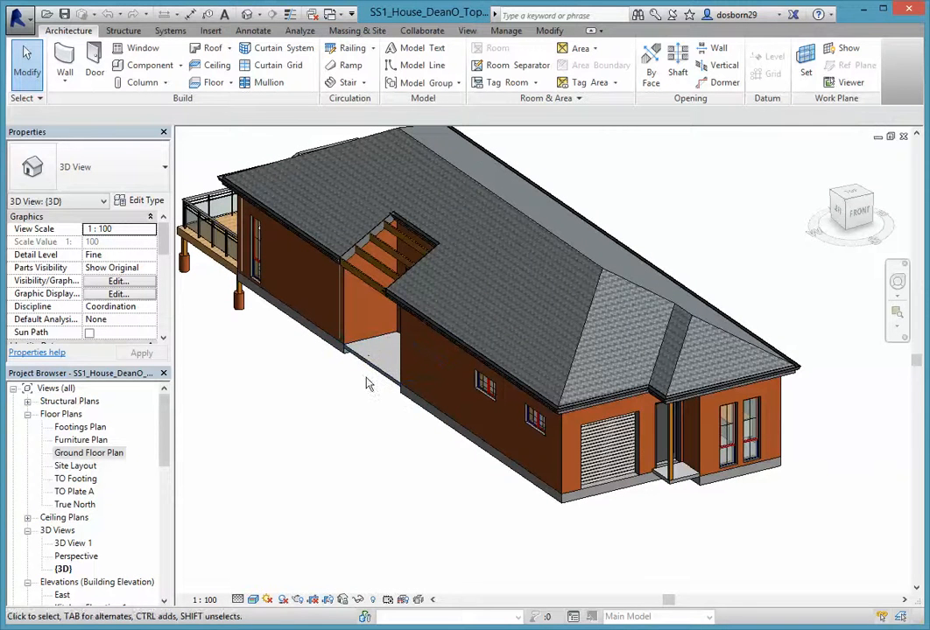
mouse_move(683, 483)
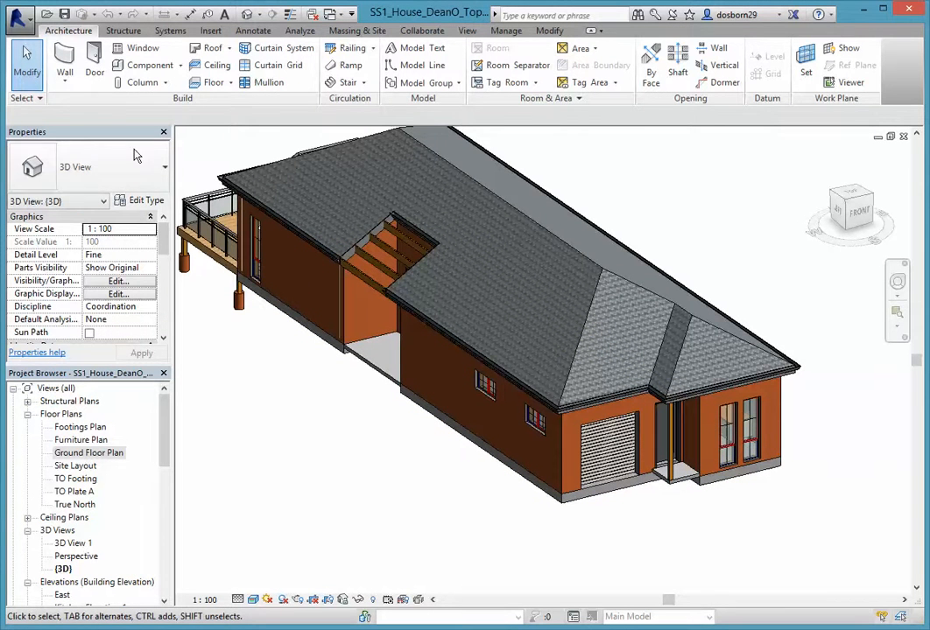
left_click(679, 473)
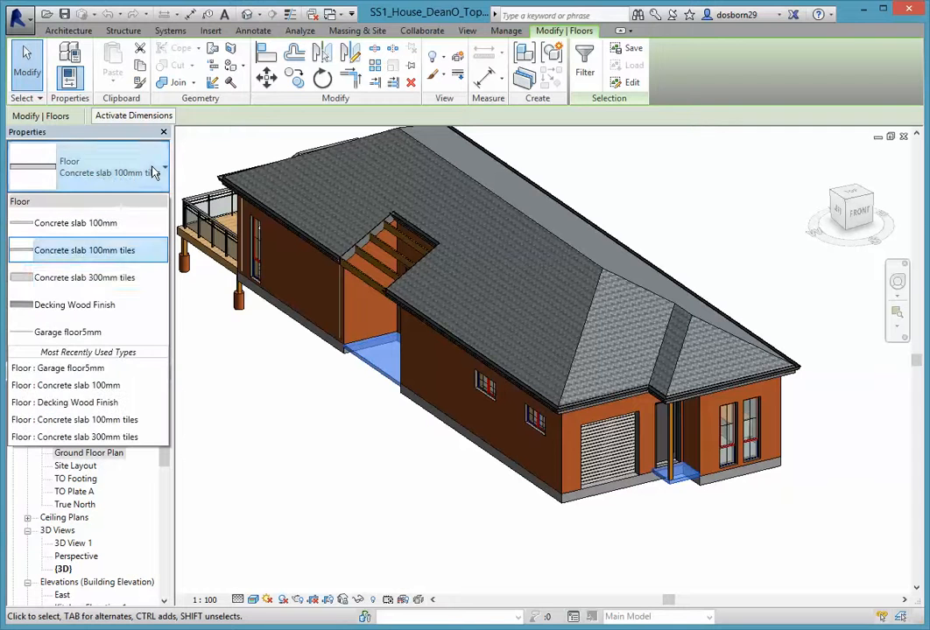
left_click(84, 277)
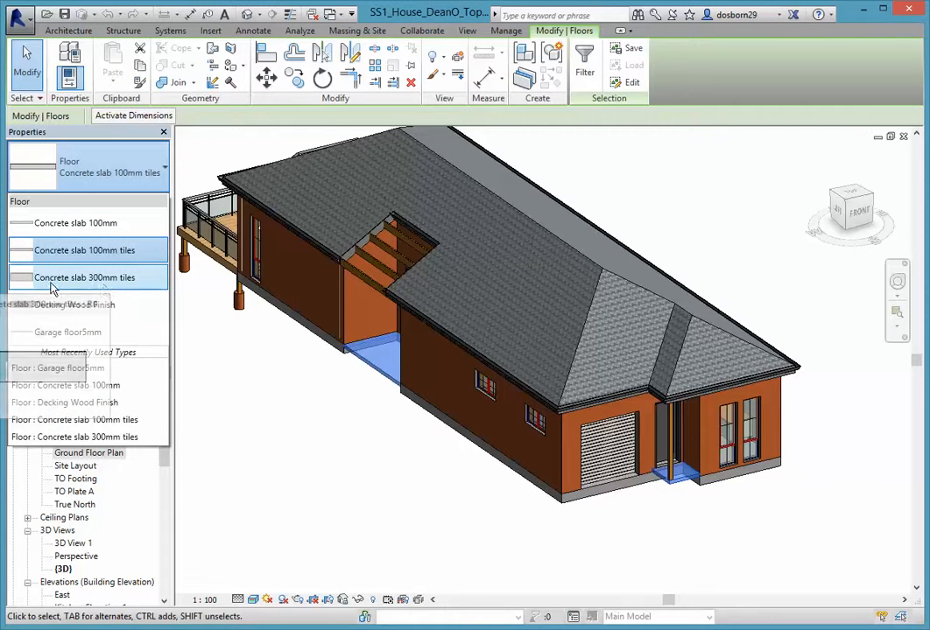
left_click(84, 276)
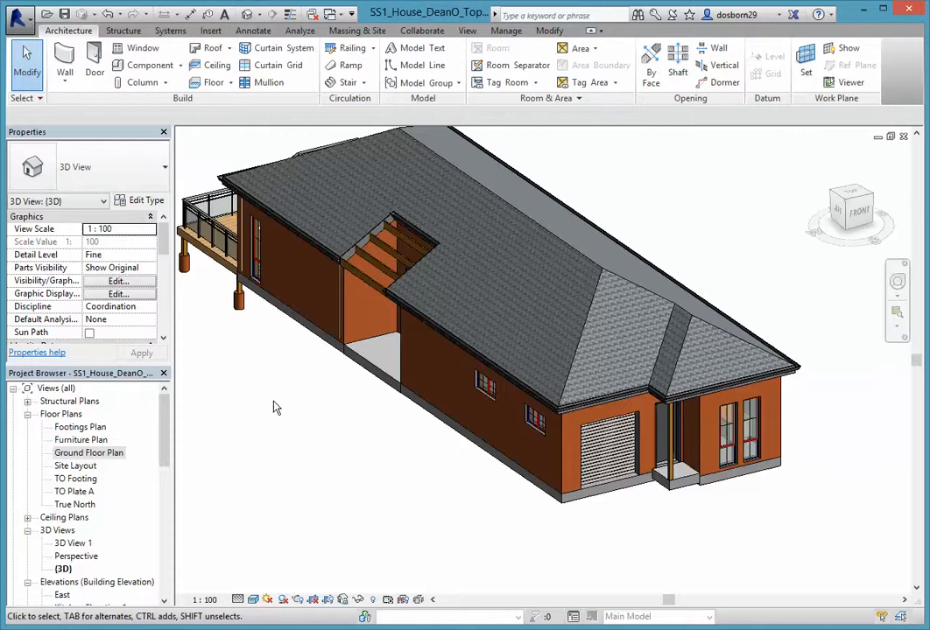
Give the front entrance slab a Height Offset From Level of -100.0 below the ground floor.
left_click(381, 371)
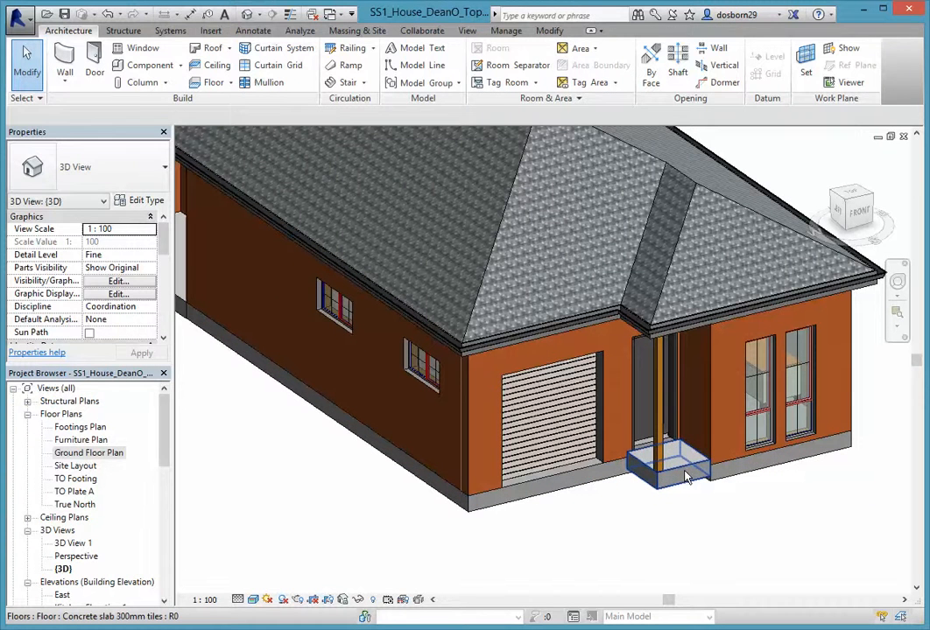
left_click(669, 464)
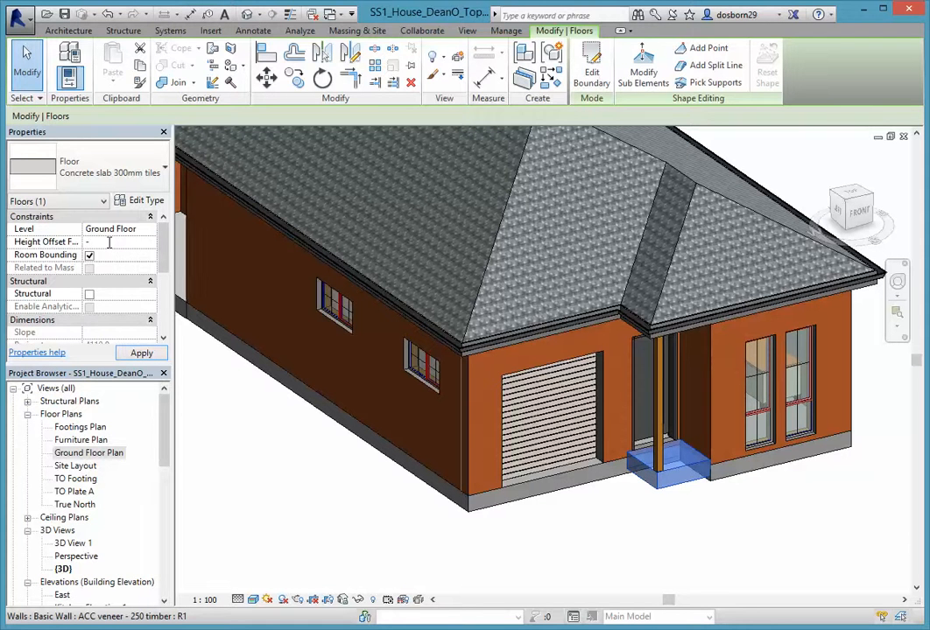
type("-100.0")
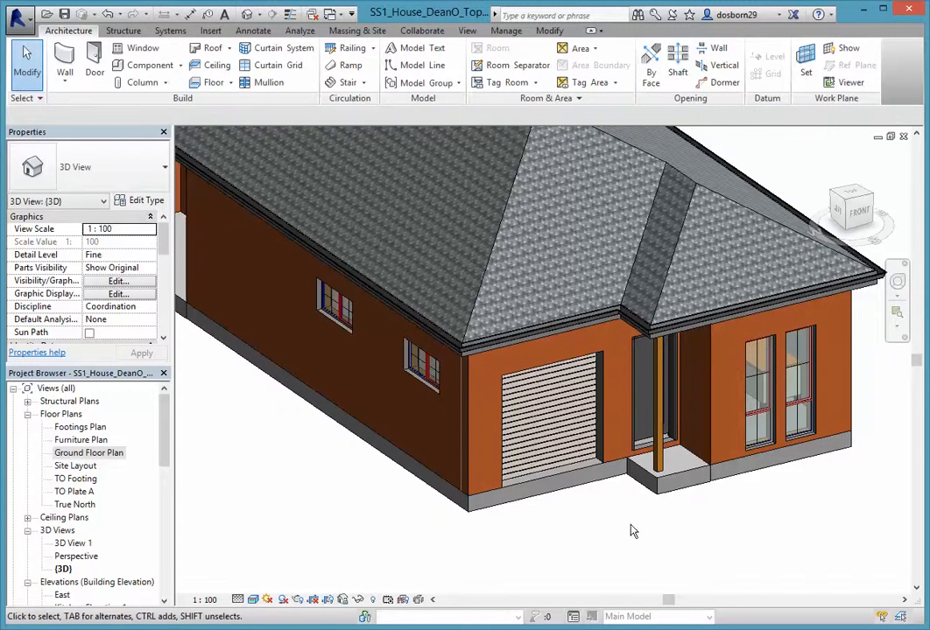
left_click(651, 403)
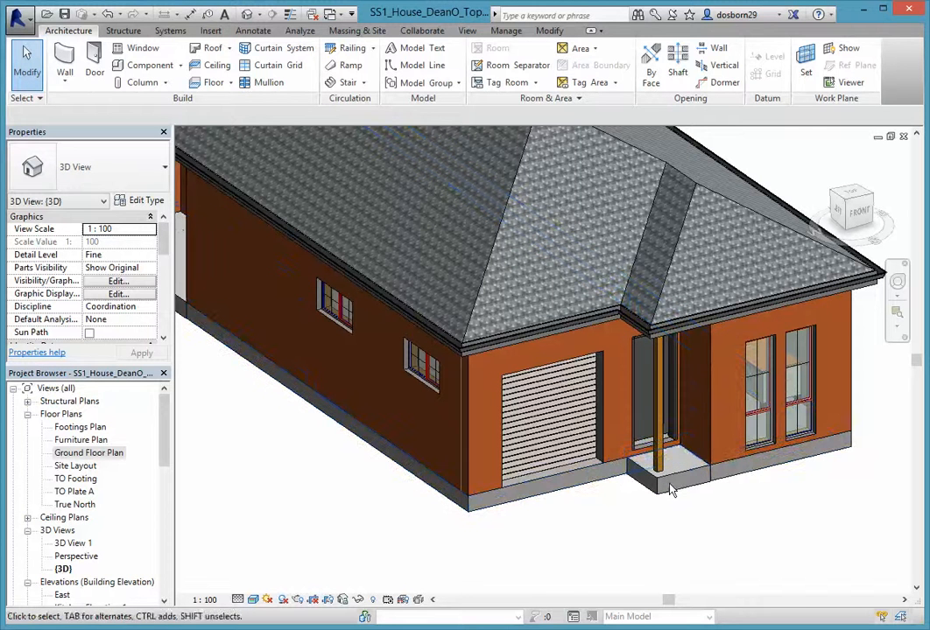
left_click(669, 473)
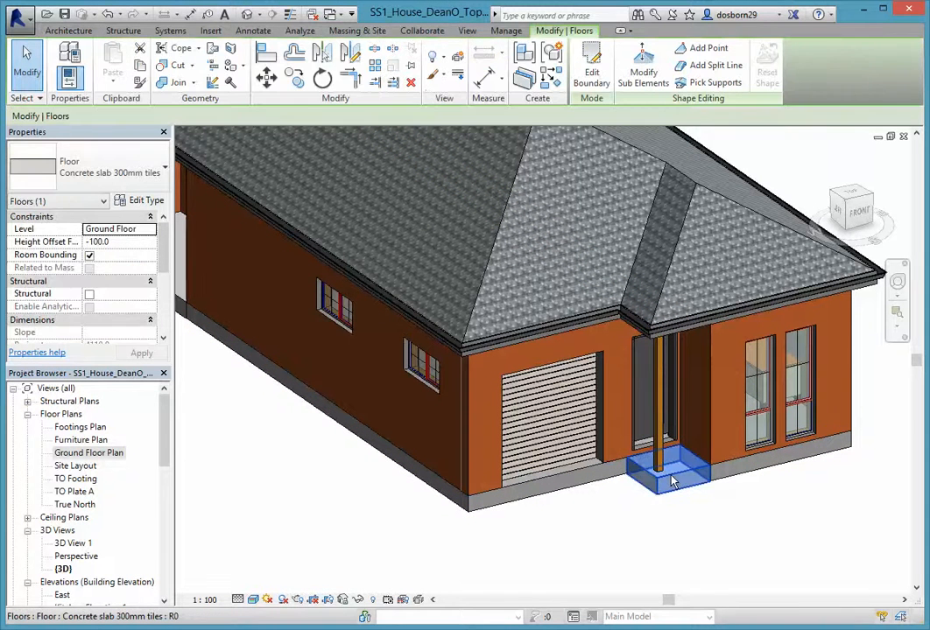
left_click(389, 547)
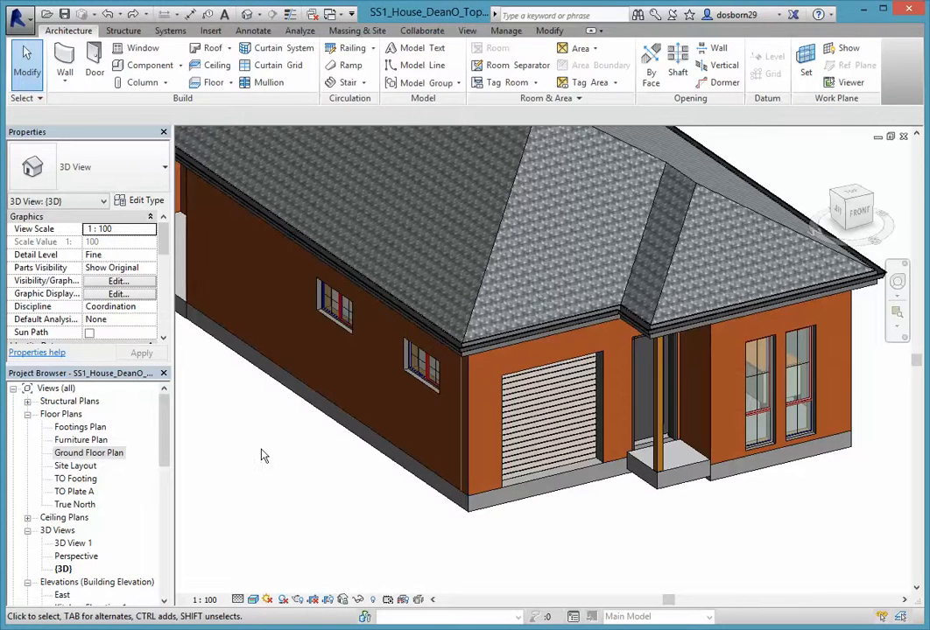
mouse_move(84, 437)
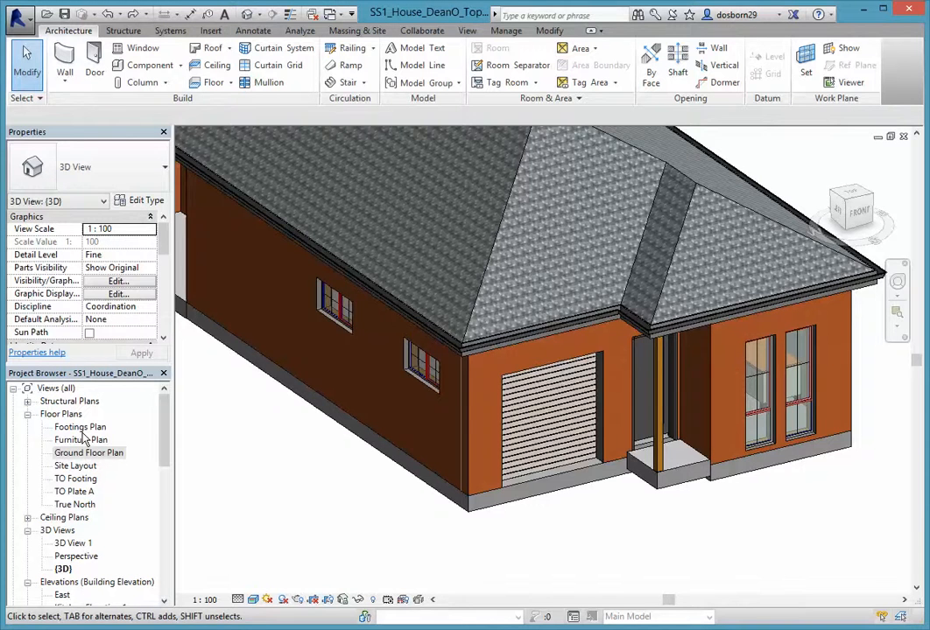
From the Footings Plan, start a new architectural floor of type Concrete slab 100mm tiles.
double_click(80, 427)
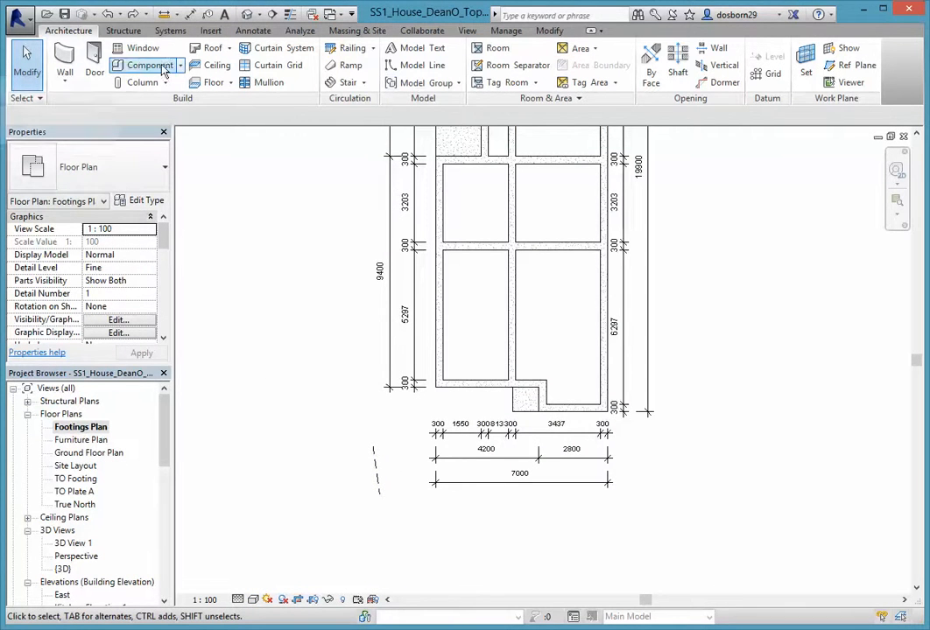
left_click(210, 82)
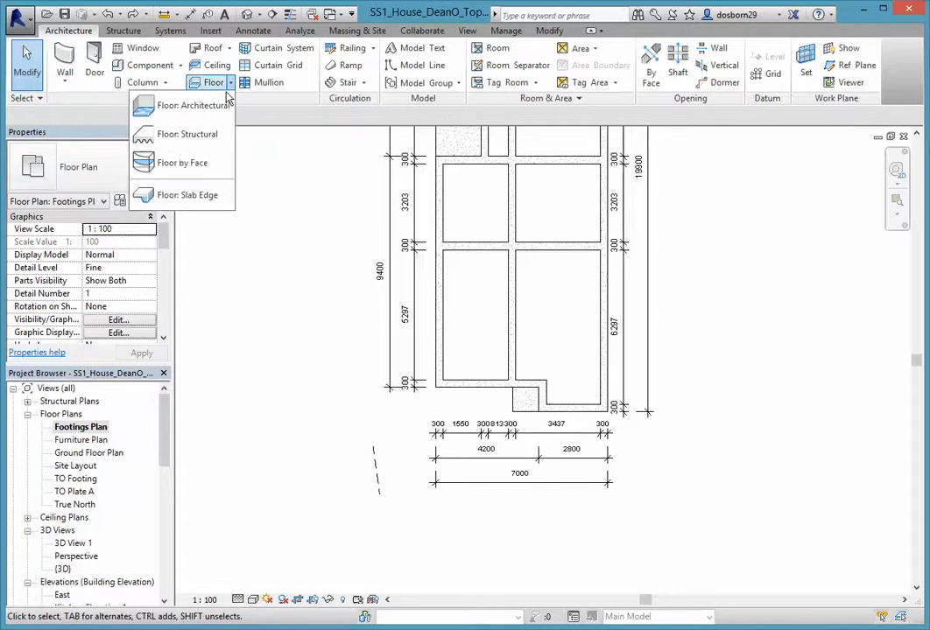
left_click(192, 105)
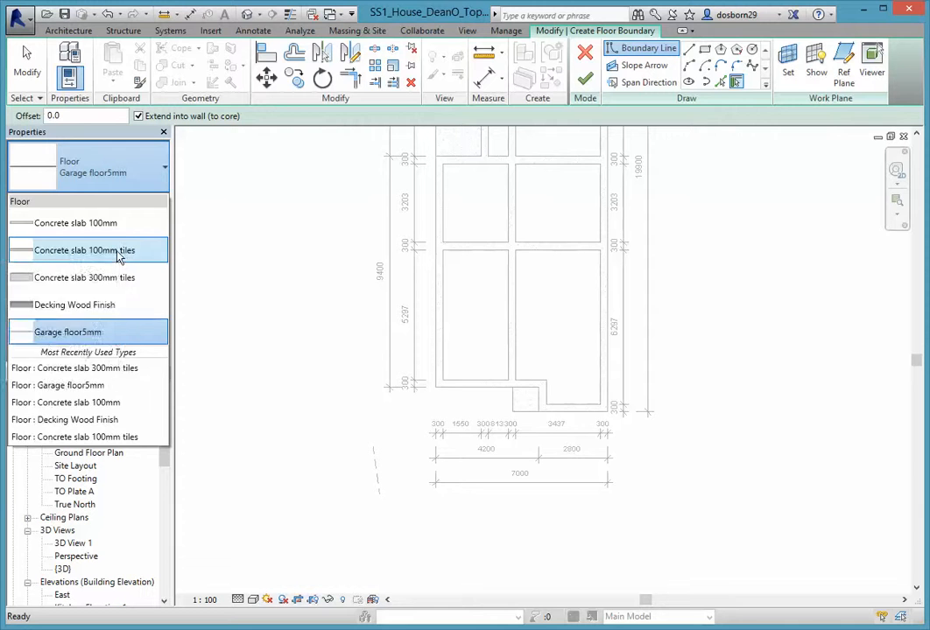
left_click(84, 251)
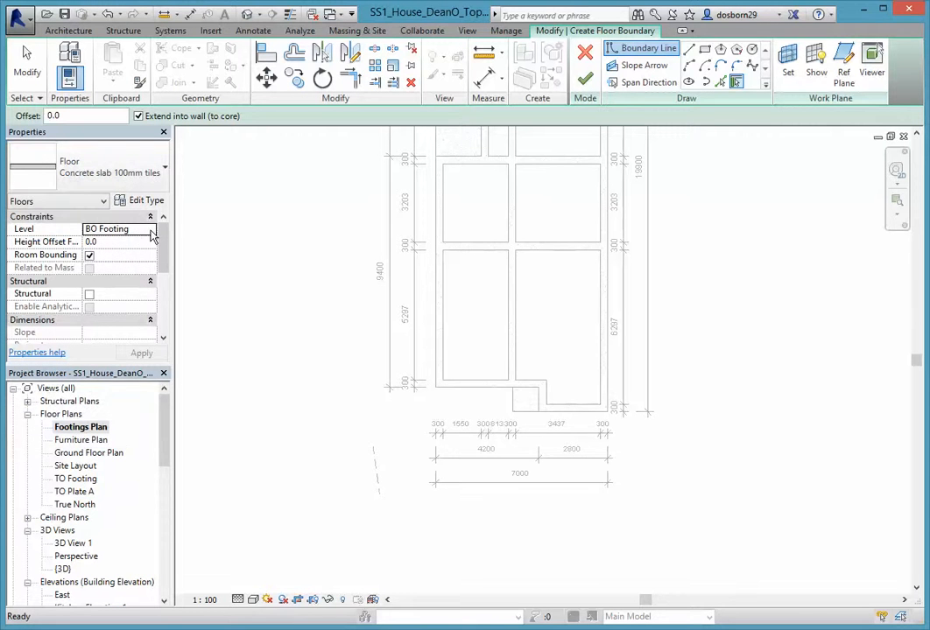
Place the new floor on the Ground Floor level with a height offset of -100.0.
left_click(151, 228)
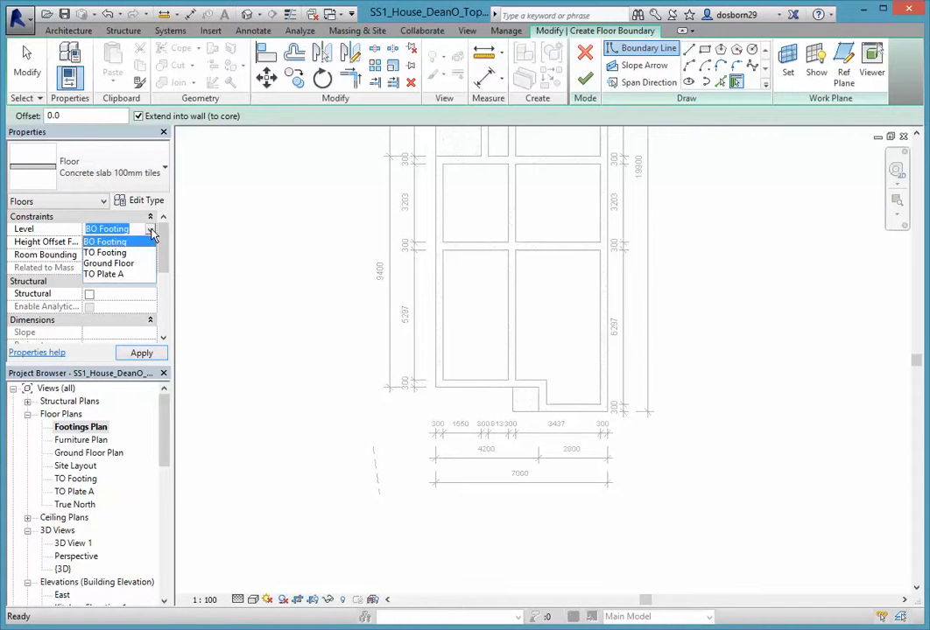
left_click(106, 242)
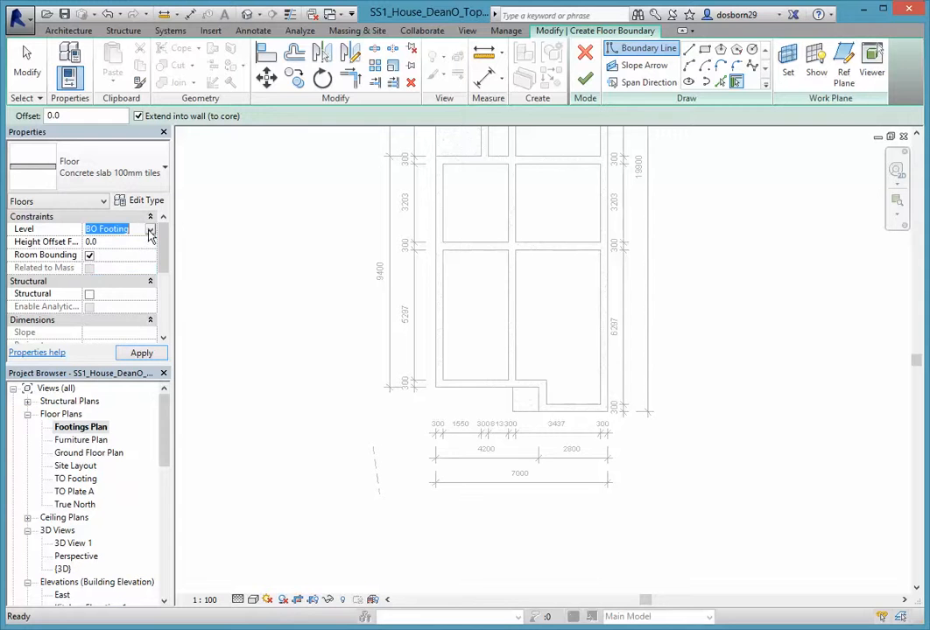
left_click(112, 228)
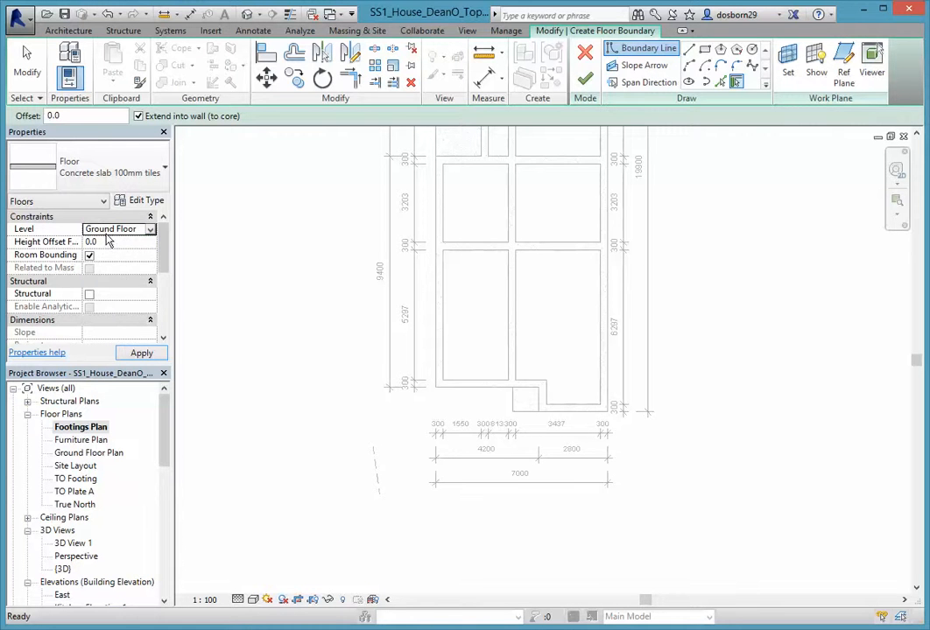
left_click(120, 242)
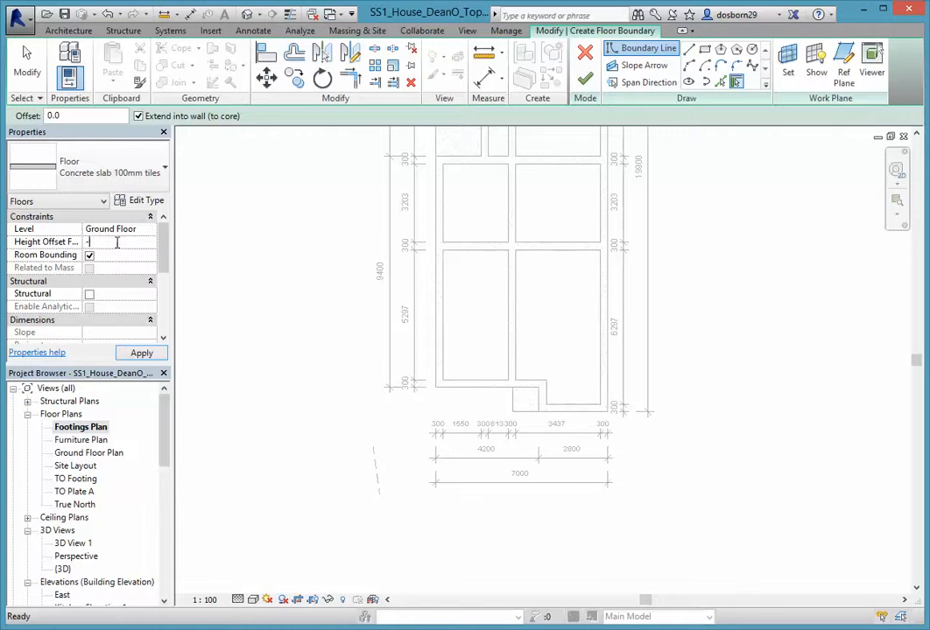
type("-100.0")
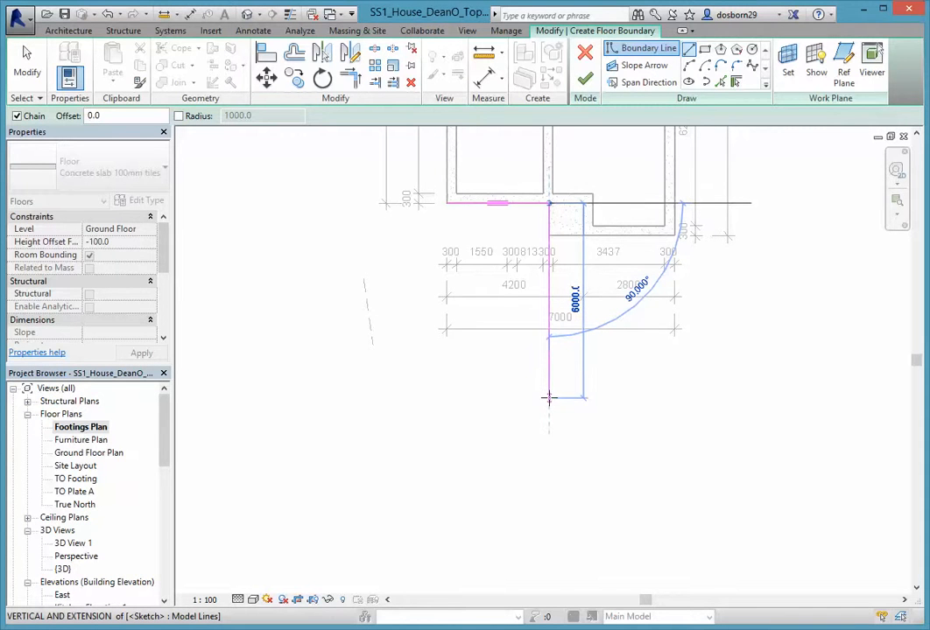
mouse_move(550, 399)
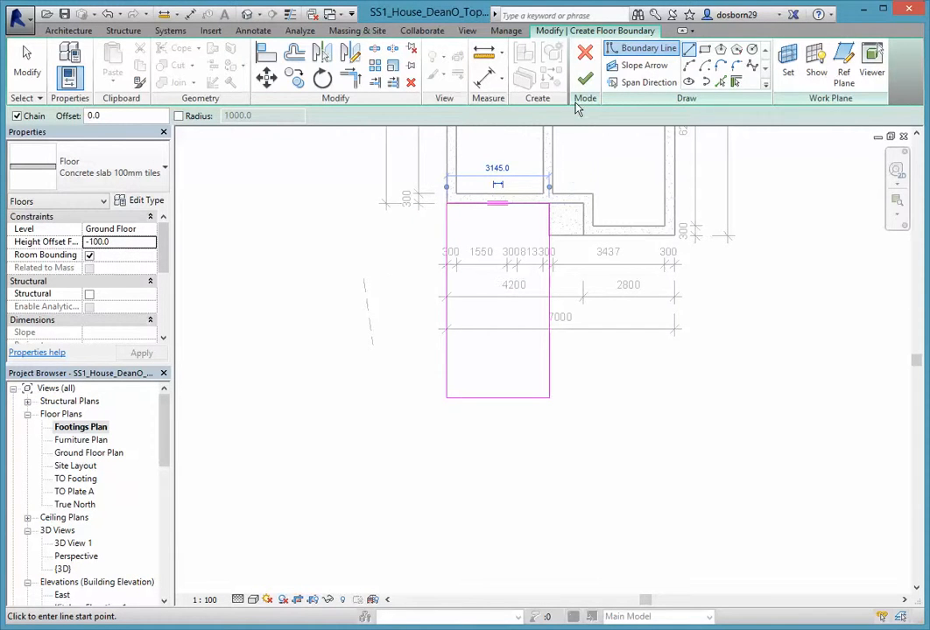
mouse_move(480, 85)
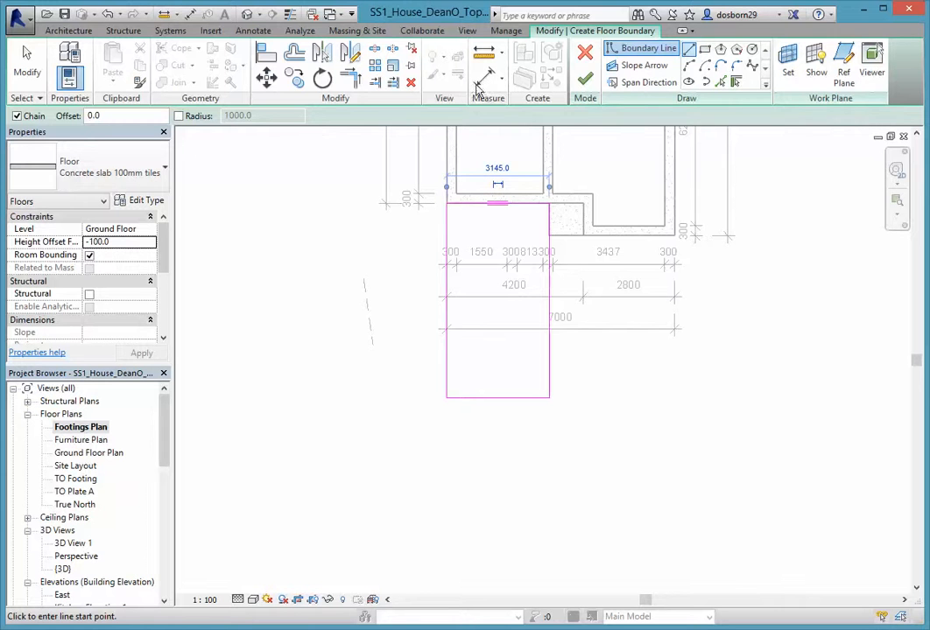
mouse_move(585, 80)
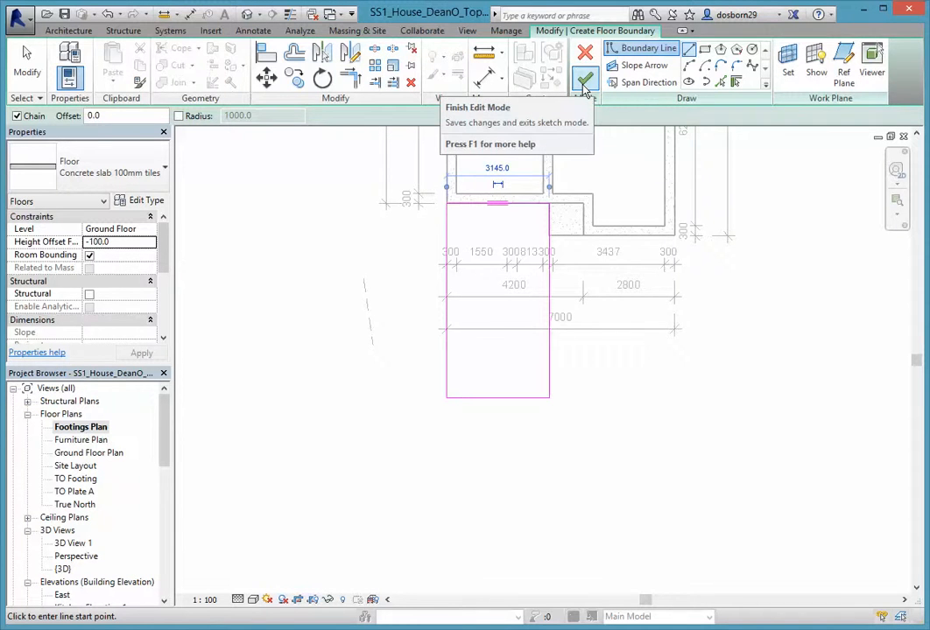
Finish the rectangular driveway boundary in front of the garage to create the floor.
left_click(585, 81)
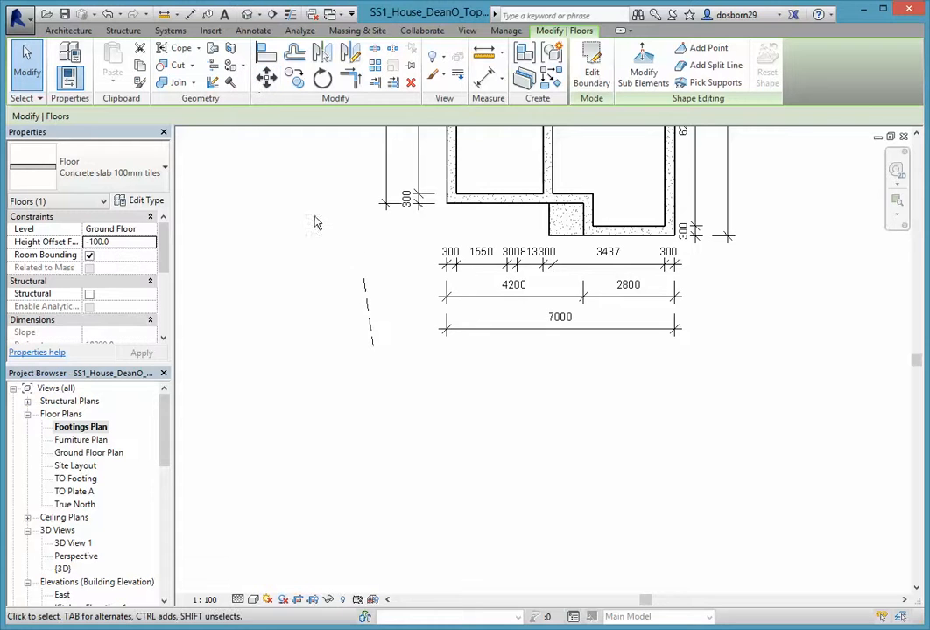
mouse_move(382, 245)
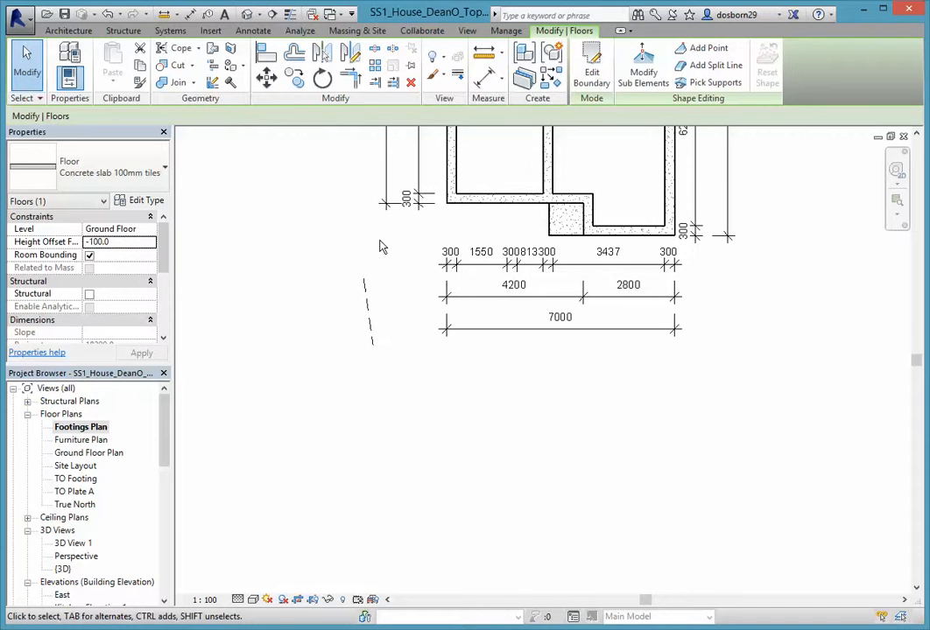
mouse_move(350, 241)
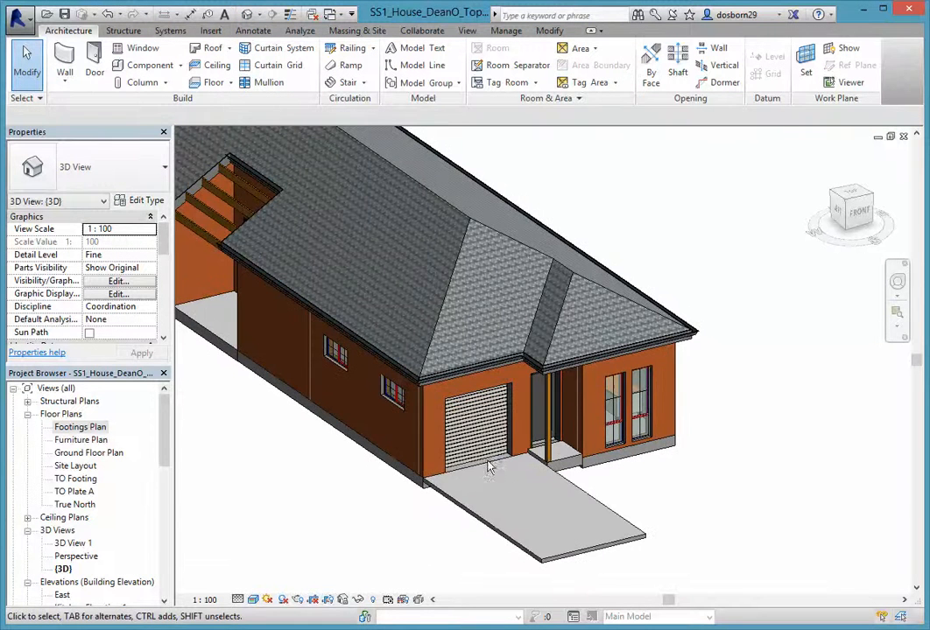
left_click(473, 420)
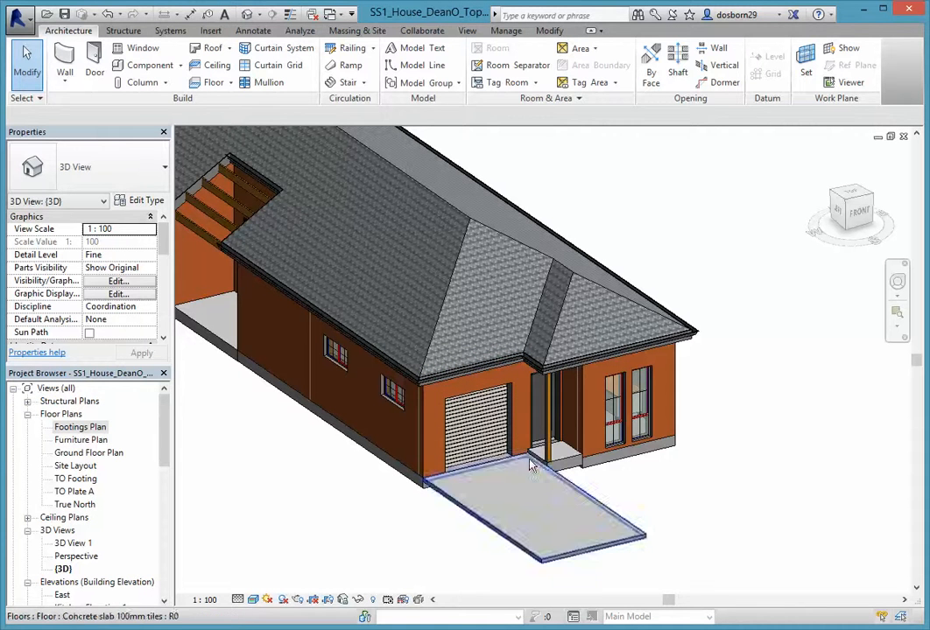
left_click(543, 411)
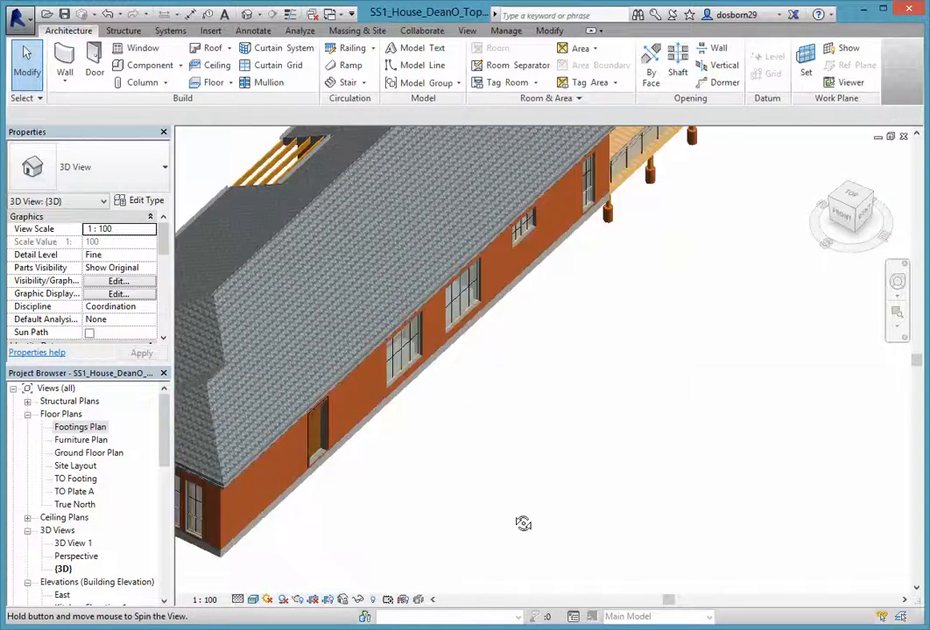
left_click_drag(524, 524, 324, 464)
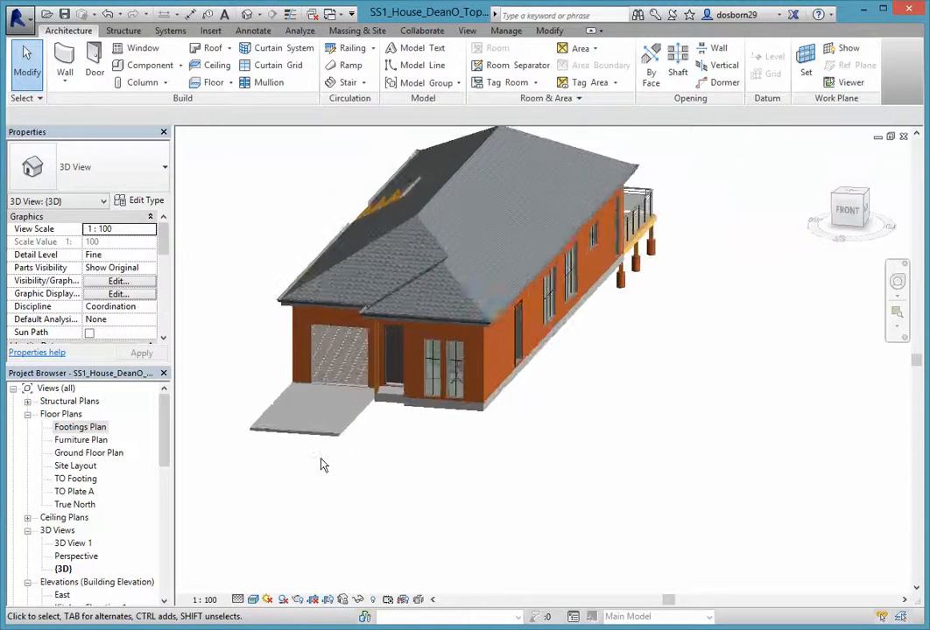